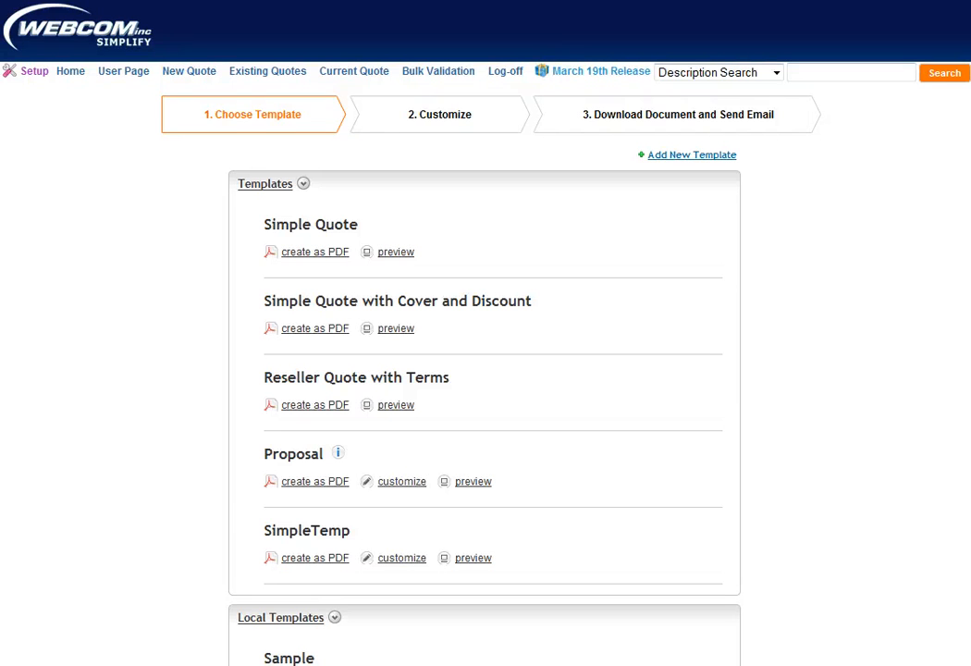
mouse_move(337, 452)
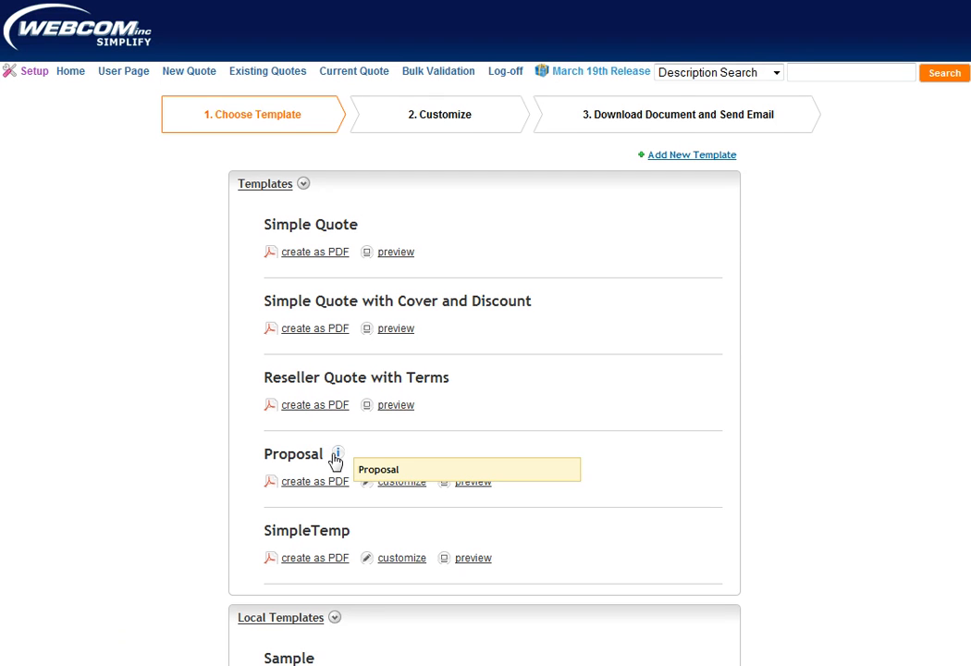
mouse_move(418, 403)
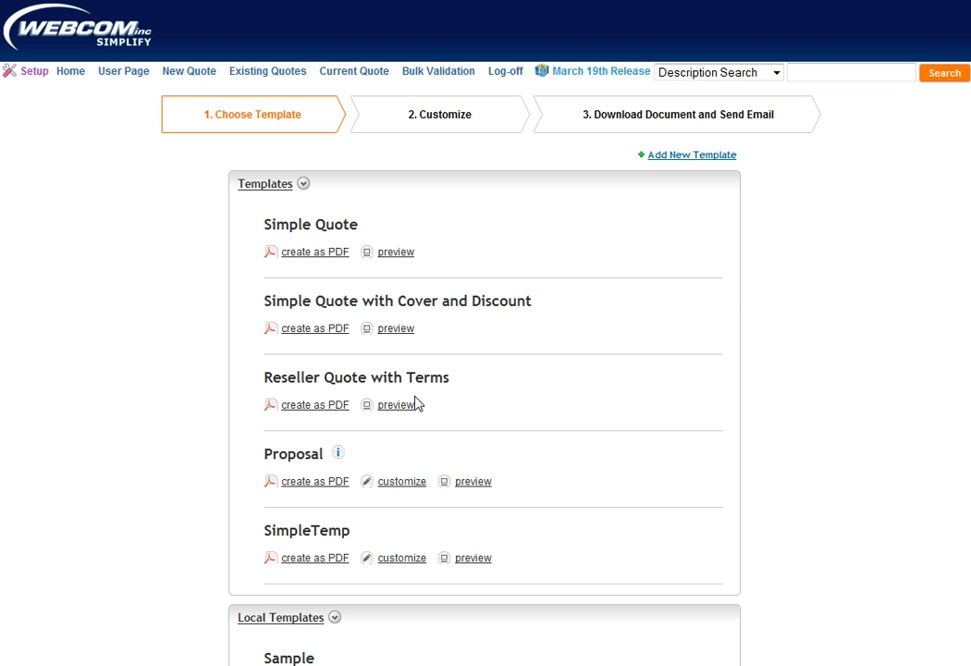
mouse_move(299, 222)
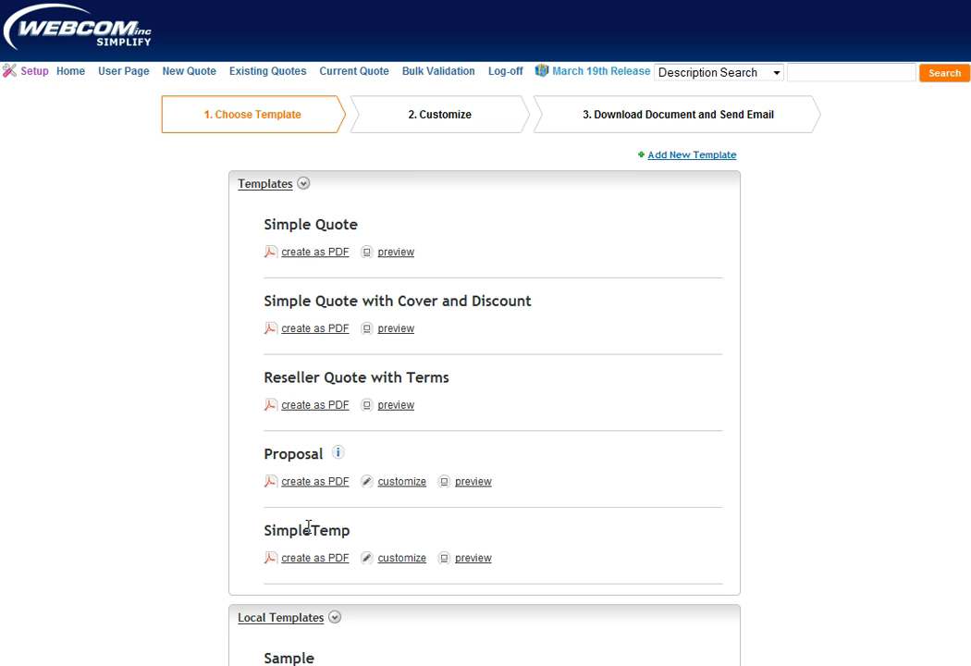
mouse_move(398, 251)
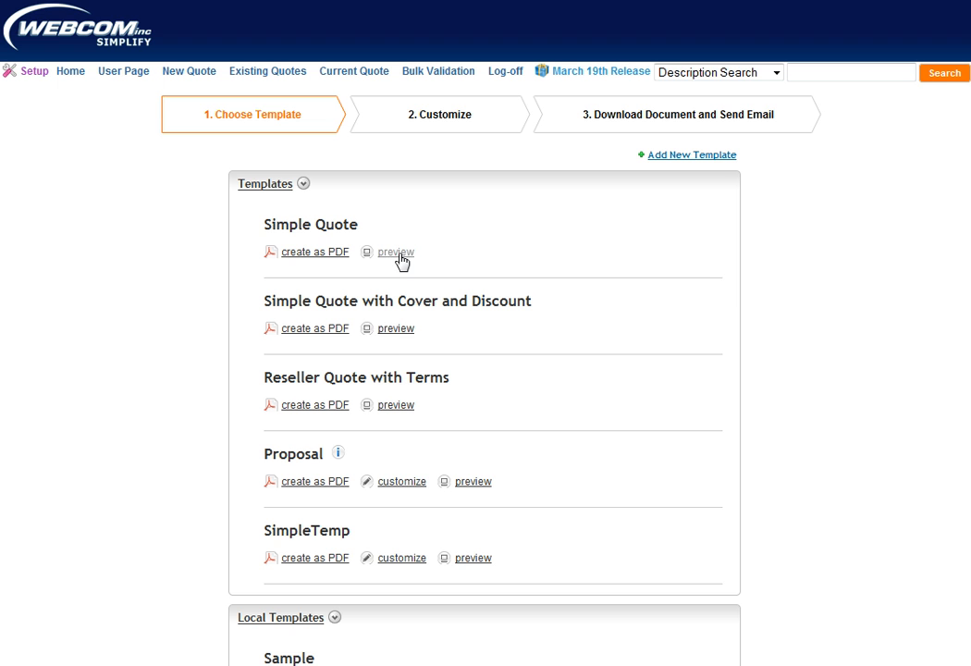
mouse_move(442, 514)
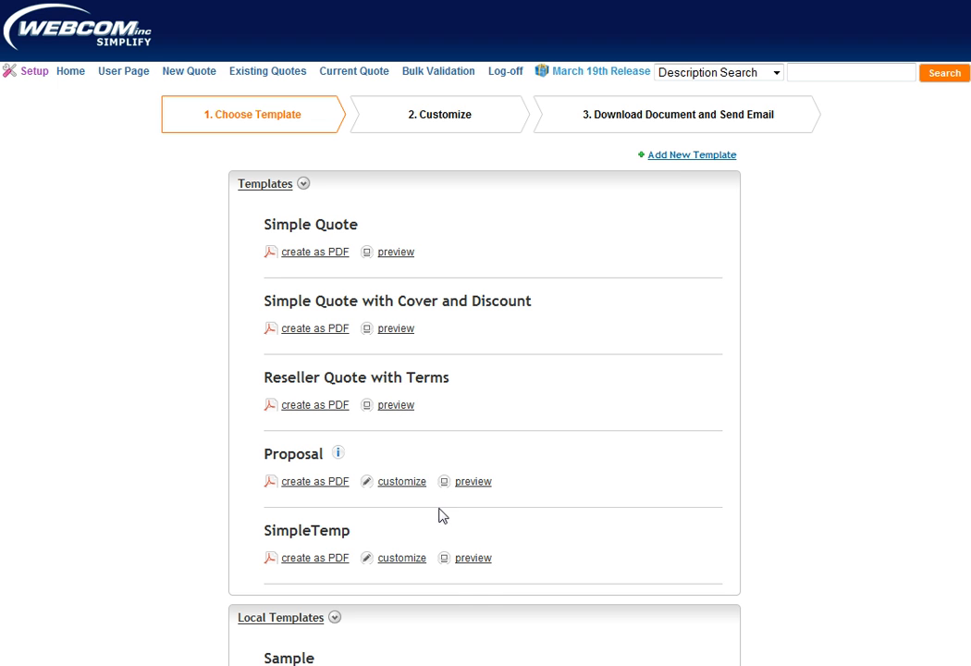
mouse_move(401, 480)
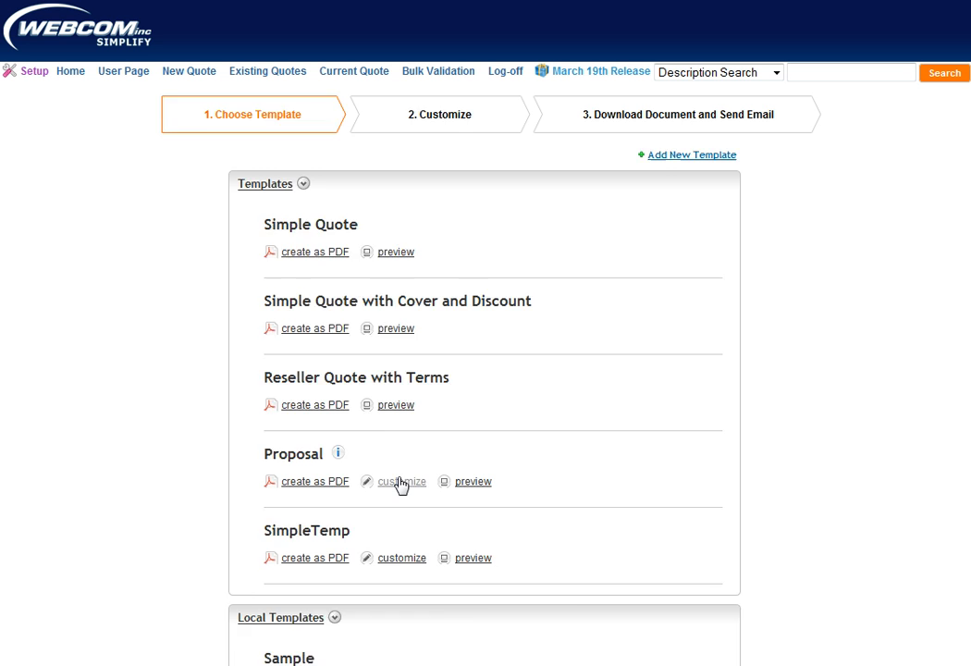
- Enter Customize Proposal and reveal sections down to Terms and Conditions and Appendix A
click(401, 480)
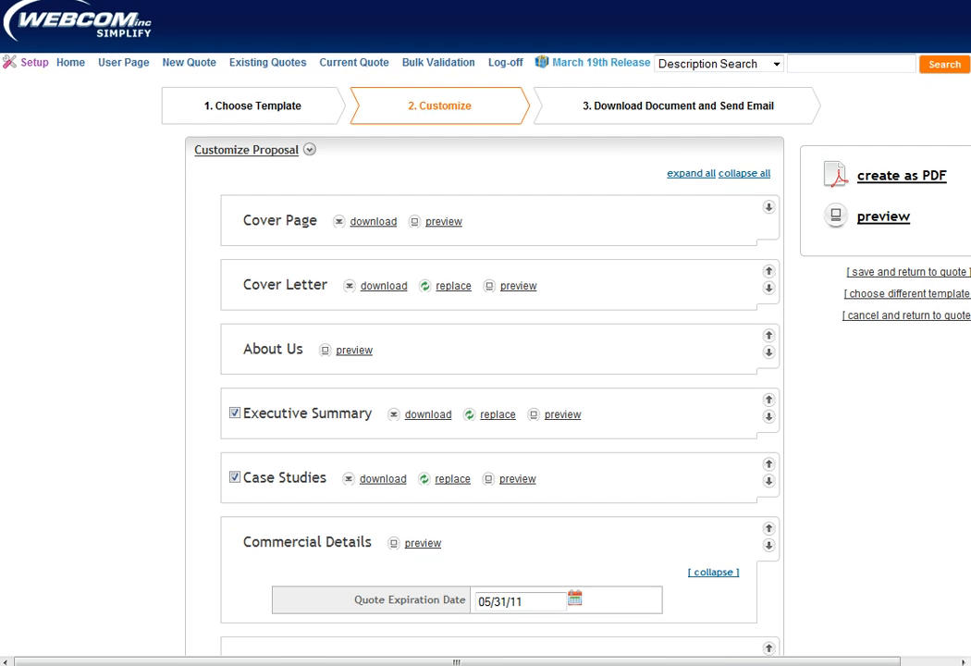
scroll(down, 3)
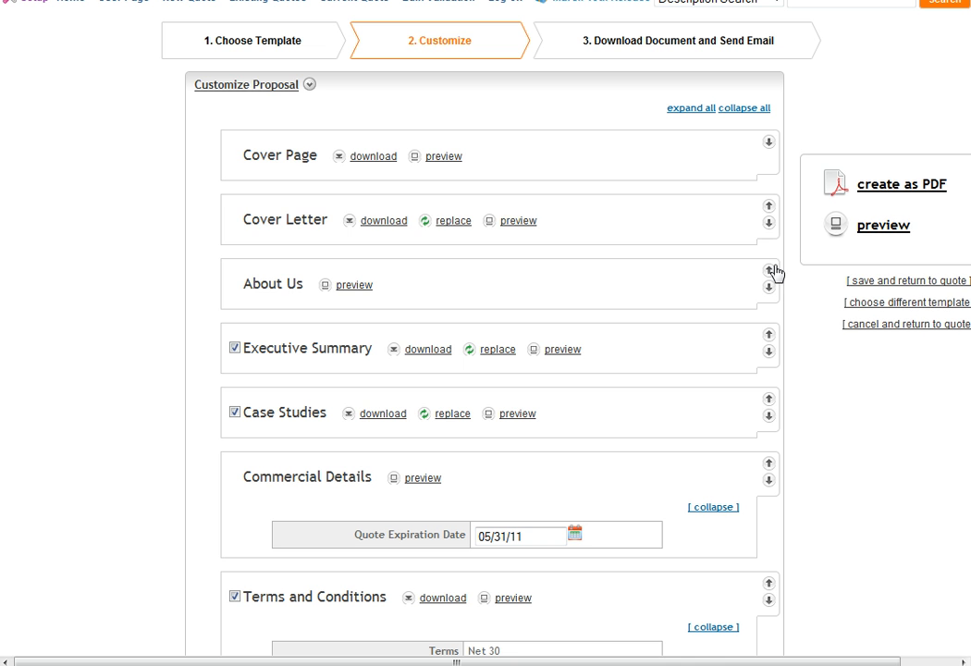
mouse_move(769, 233)
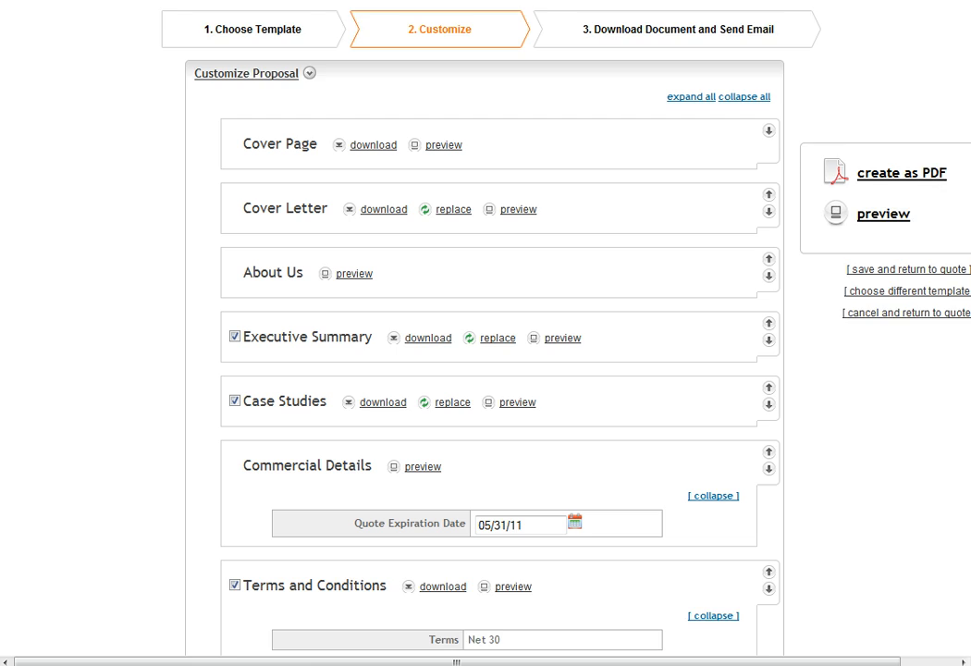
scroll(down, 3)
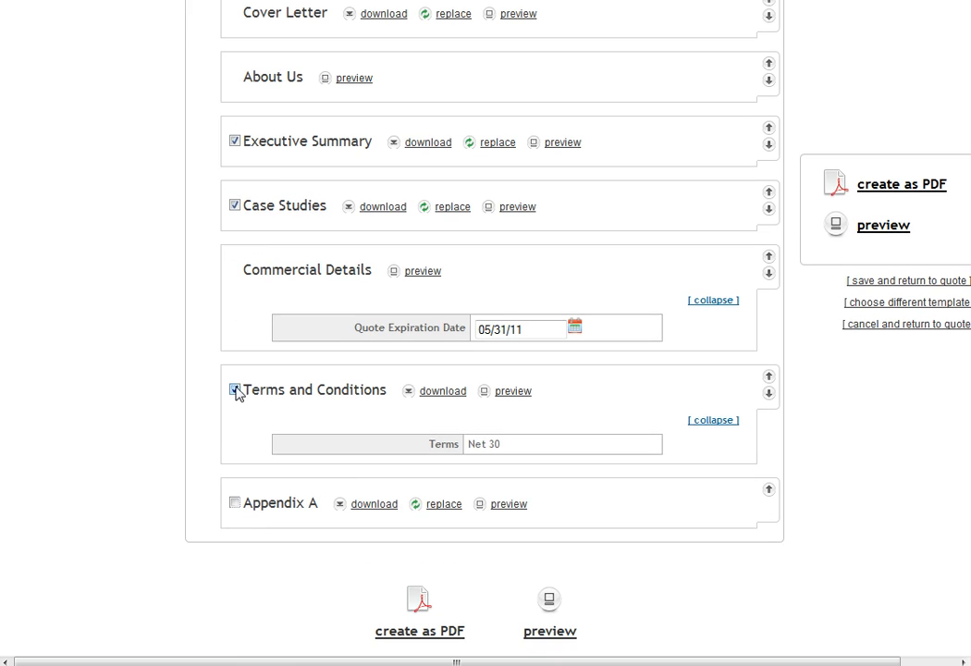
- Exclude Terms and Conditions and Case Studies, then reach the Quote Expiration Date calendar
click(233, 388)
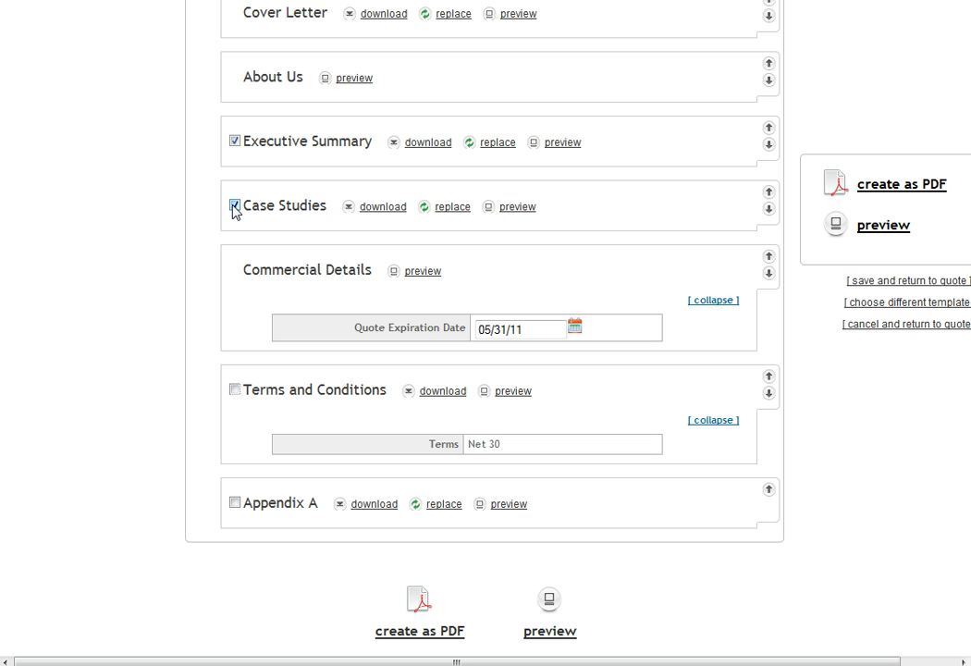
click(235, 205)
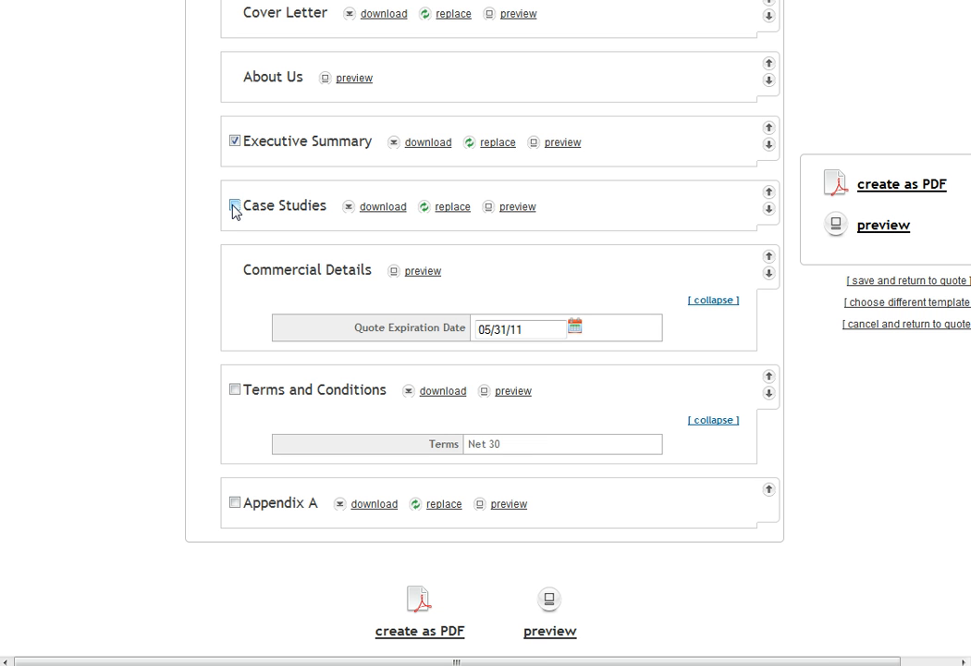
click(235, 205)
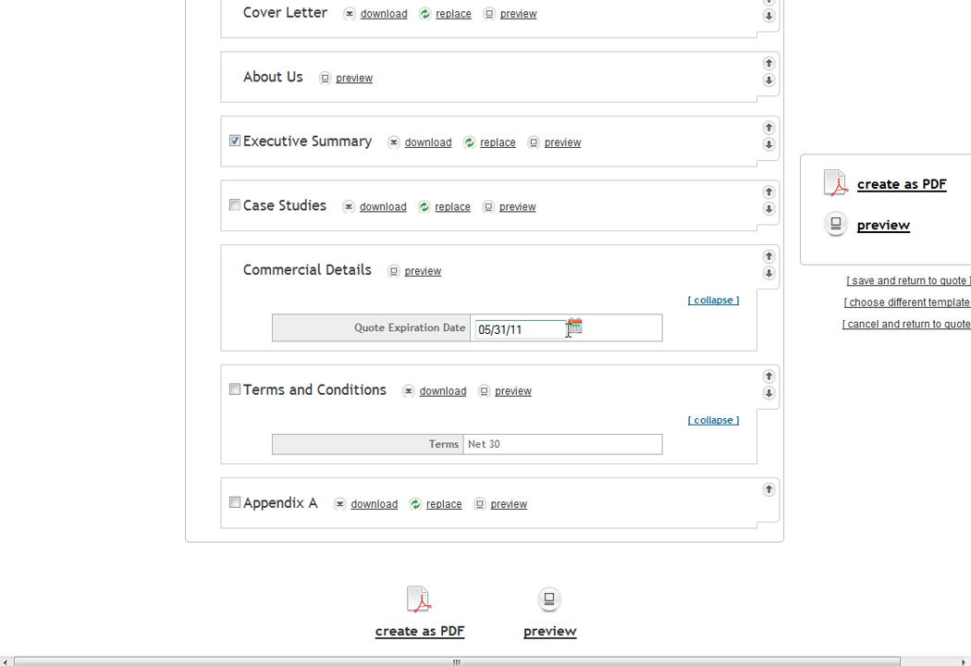
mouse_move(551, 358)
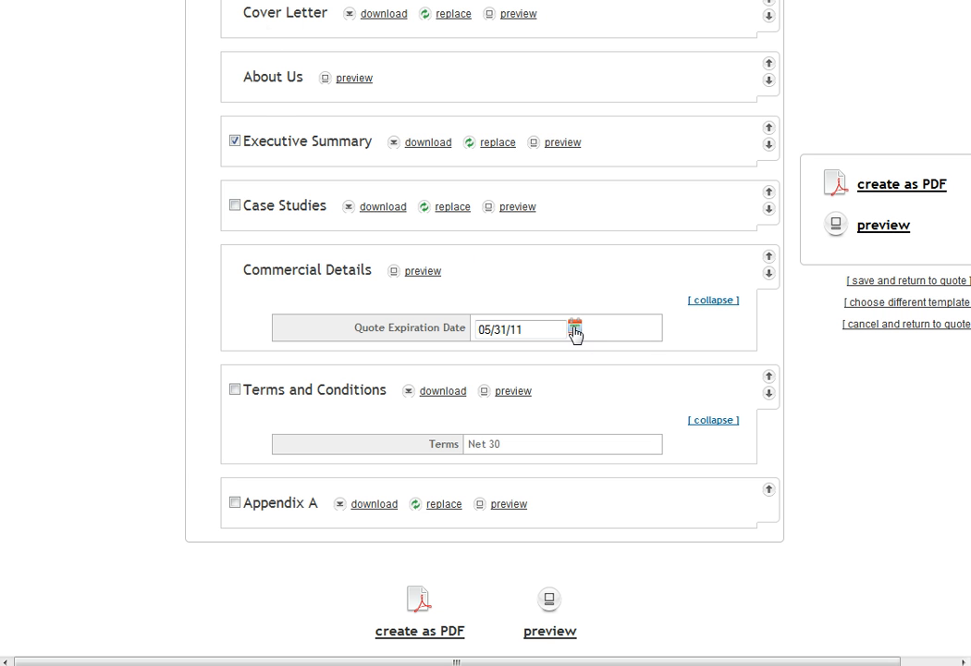
click(574, 327)
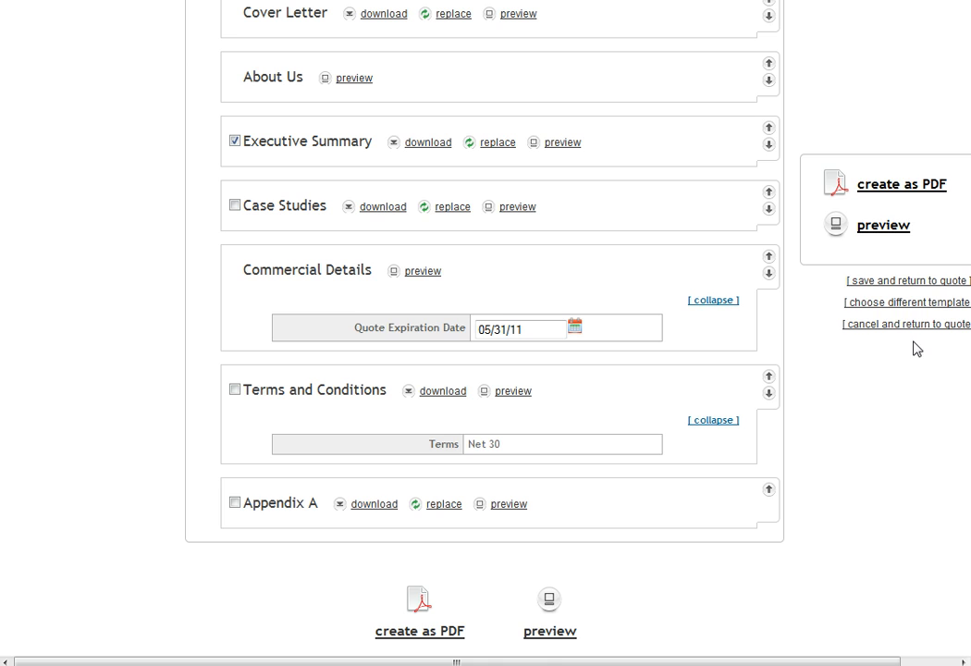
- Upload newcoverletter.docx as the replacement Cover Letter and save it
scroll(up, 3)
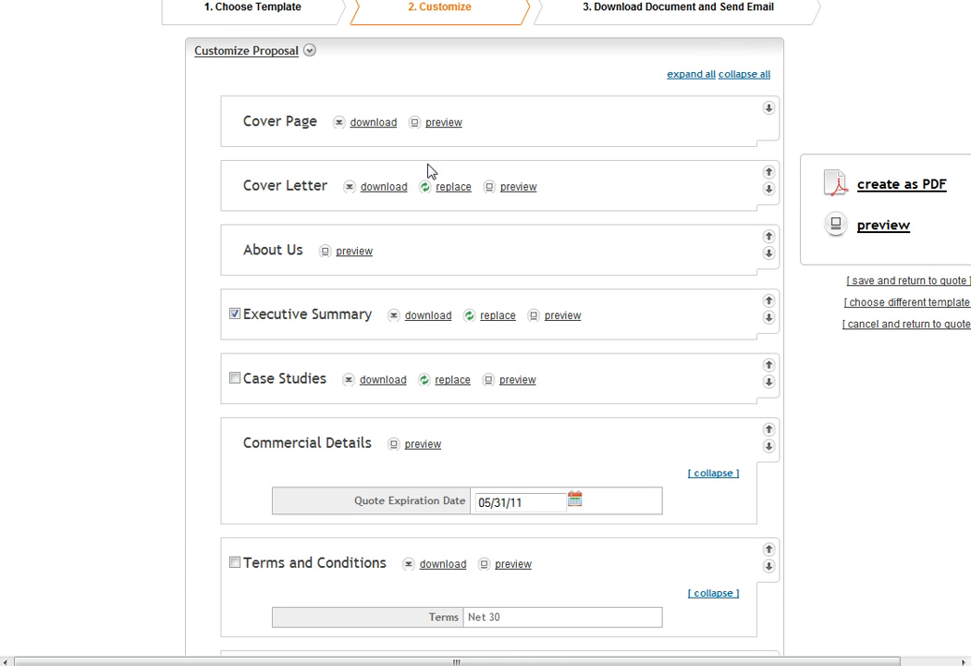
mouse_move(384, 188)
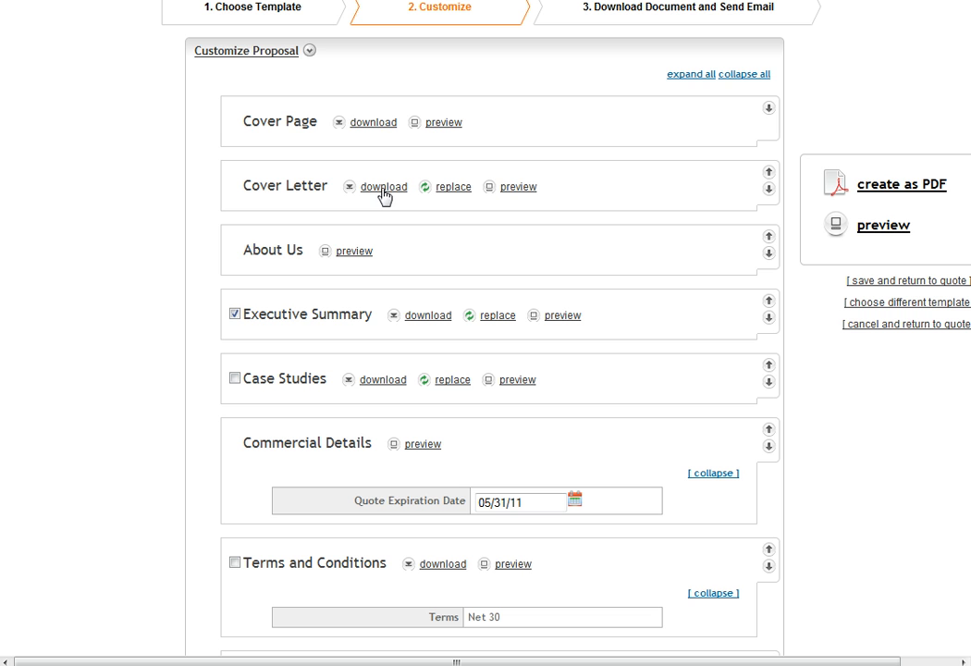
mouse_move(540, 194)
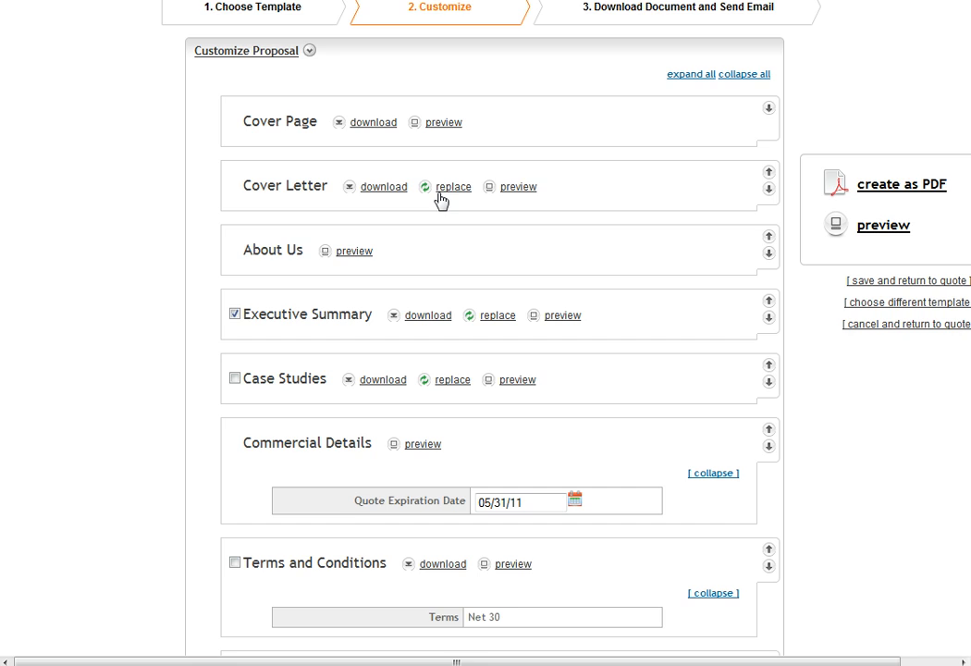
click(453, 185)
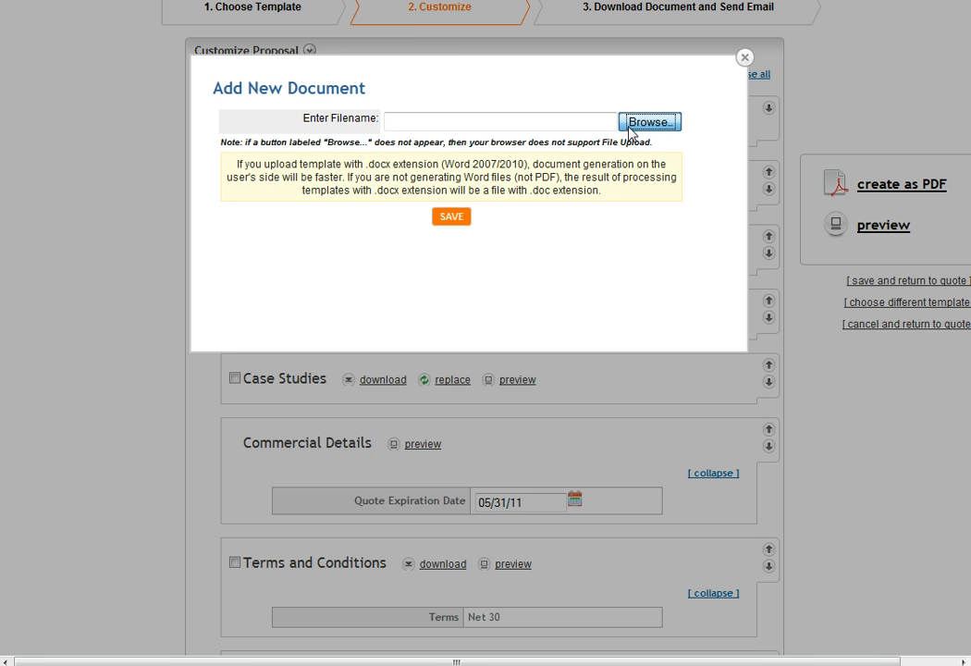
click(649, 122)
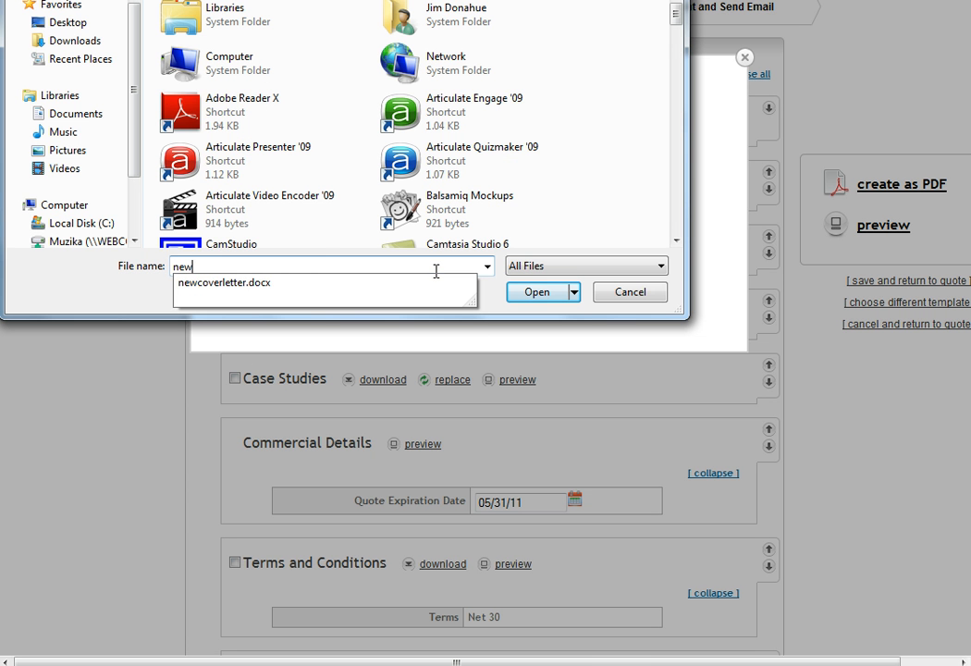
click(225, 281)
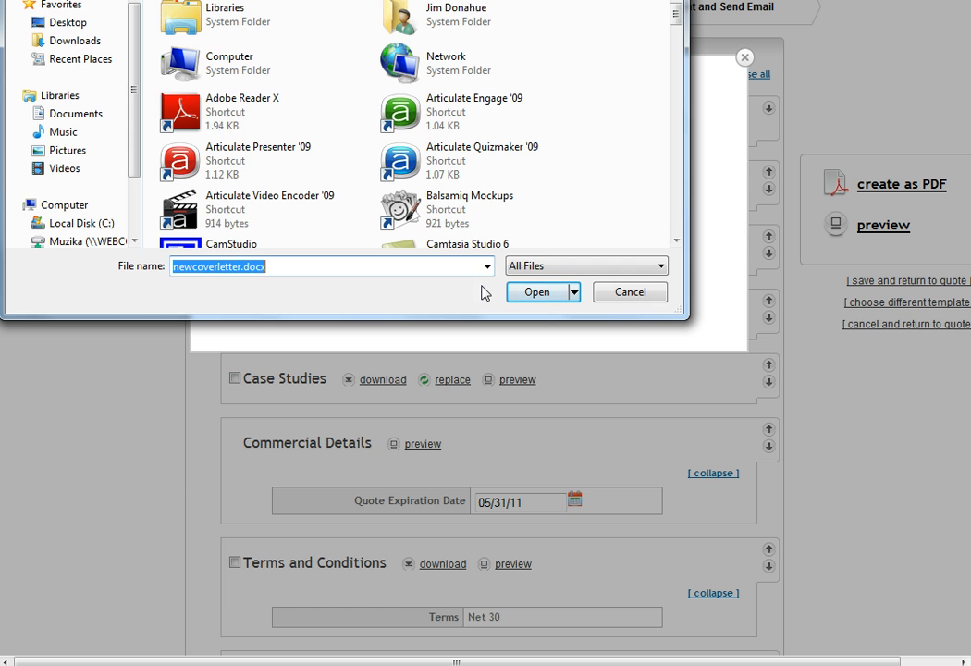
click(536, 292)
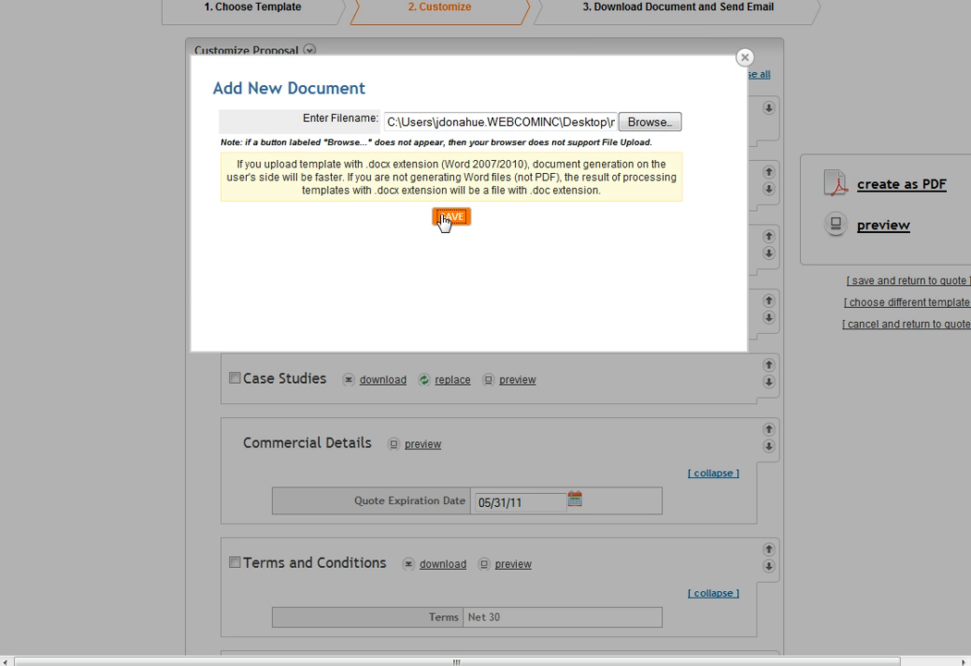
mouse_move(111, 533)
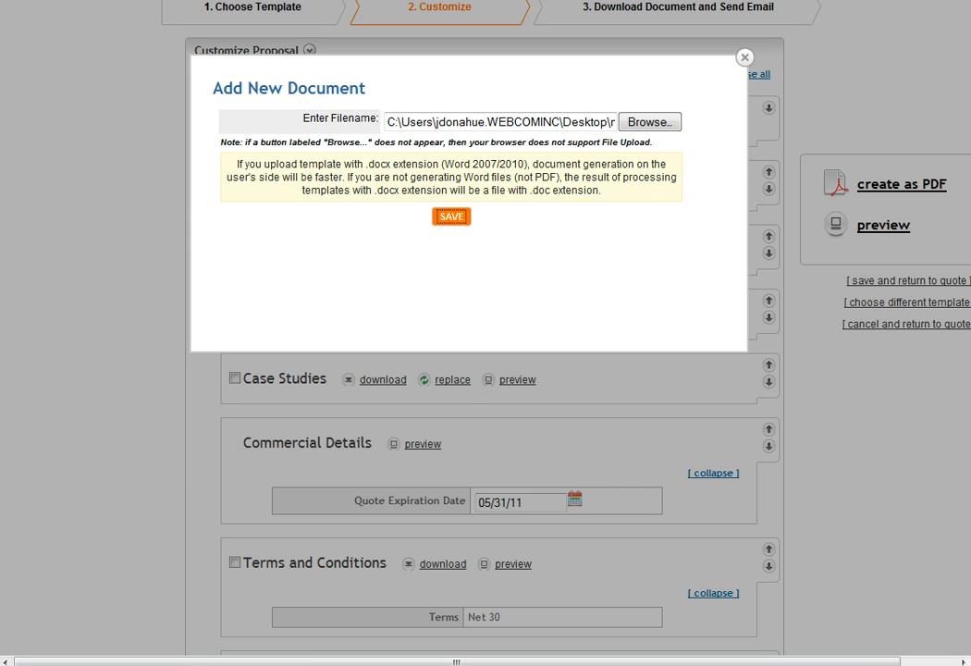
click(451, 215)
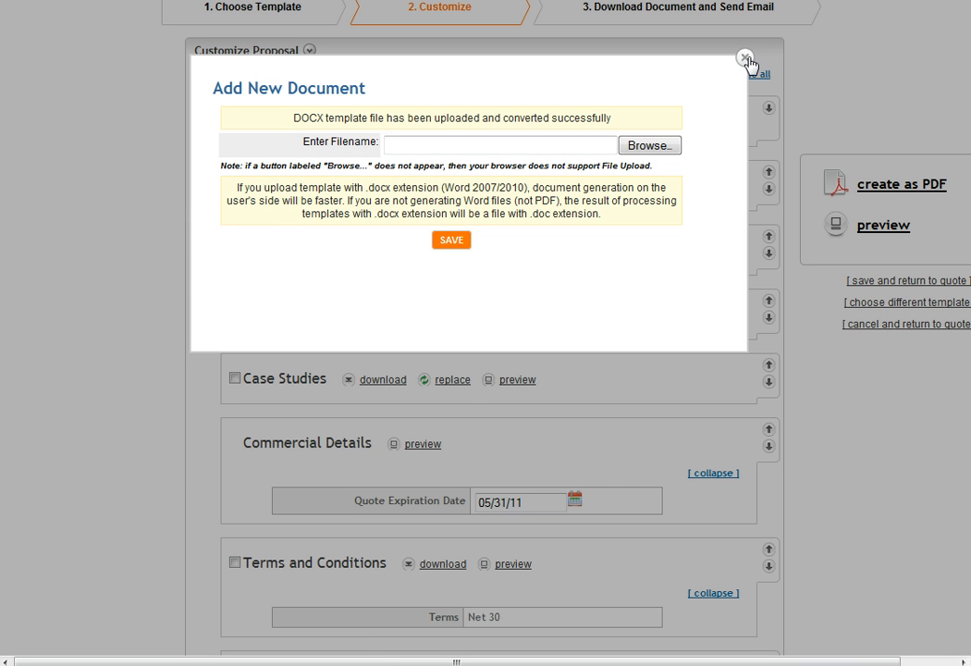
click(745, 57)
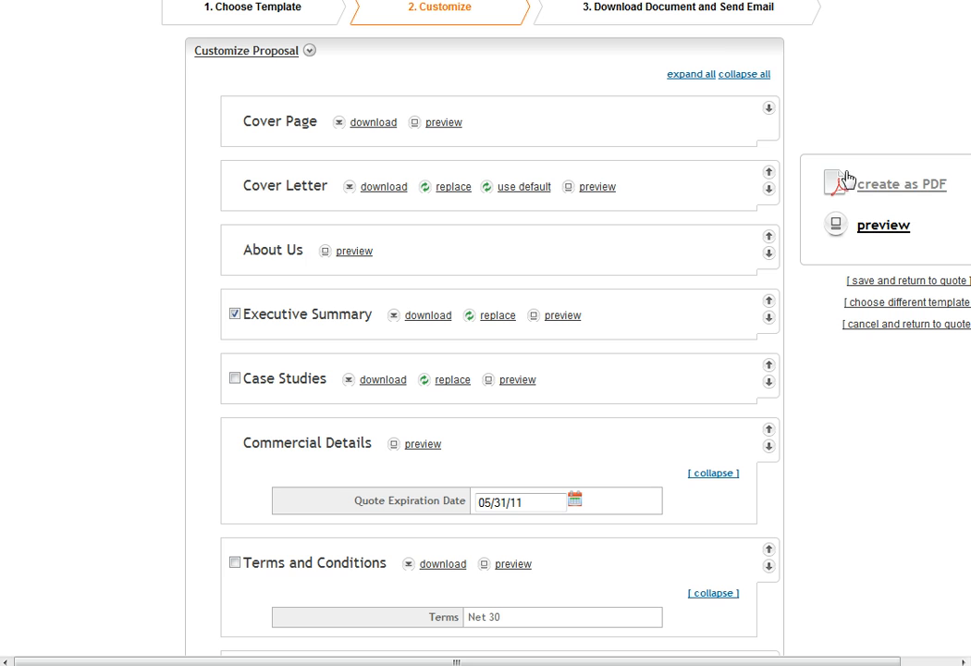
- Preview the proposal and page through About Us to Commercial Details
click(884, 225)
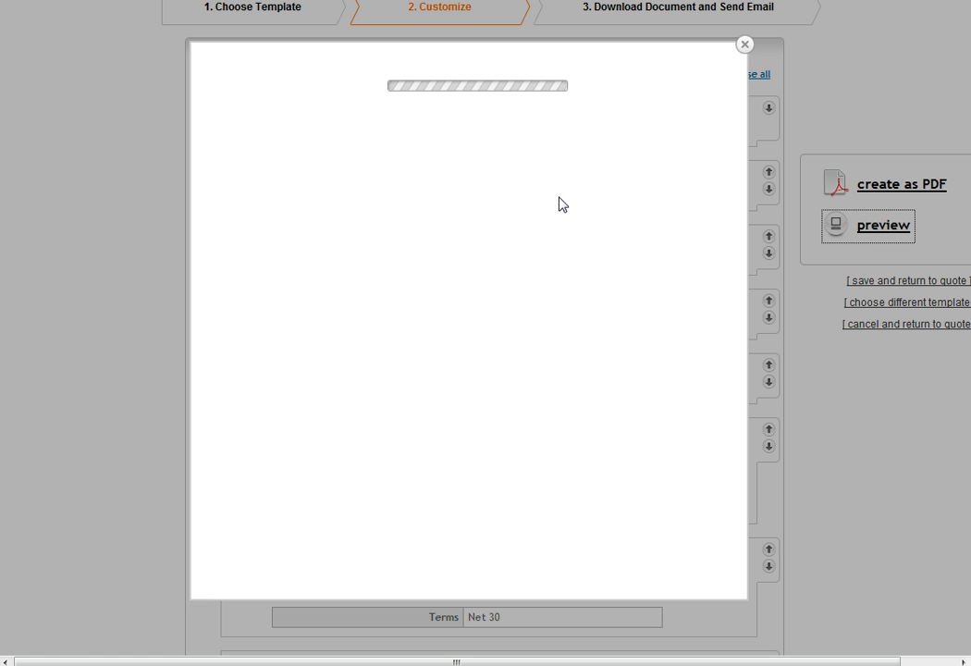
mouse_move(57, 651)
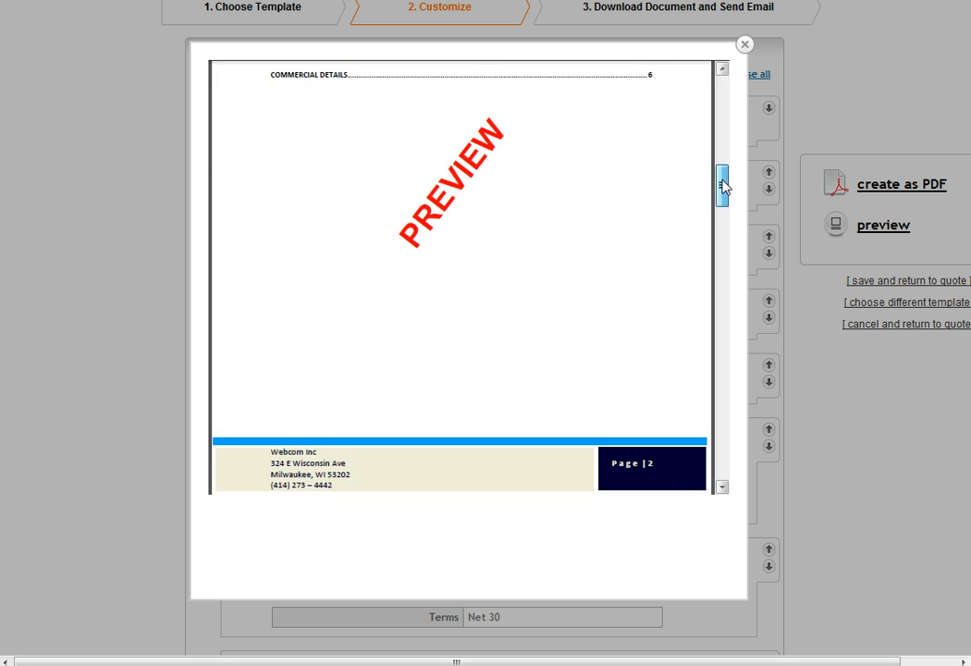
scroll(down, 3)
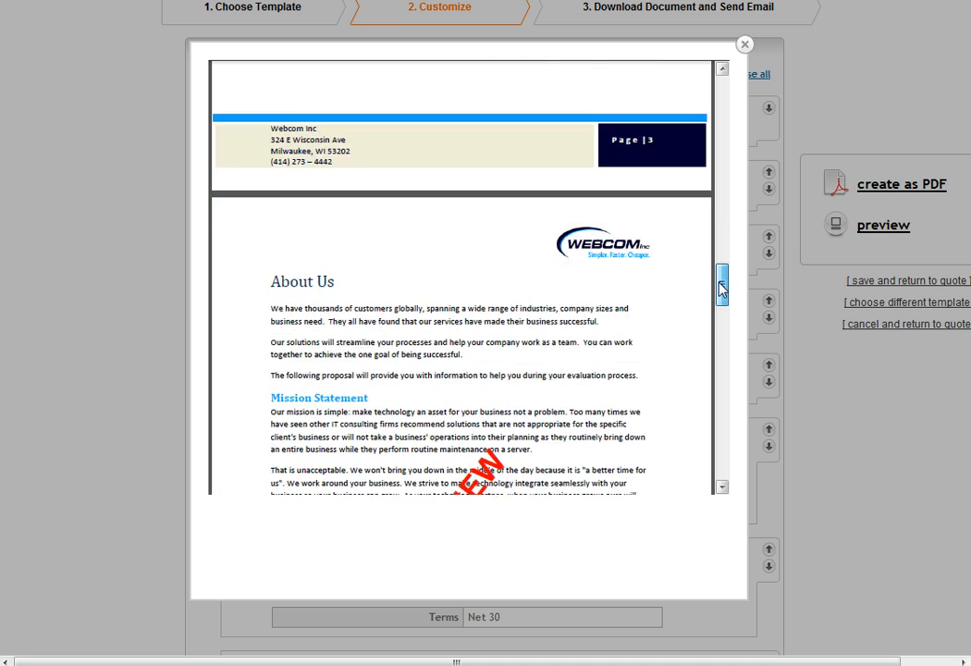
scroll(down, 3)
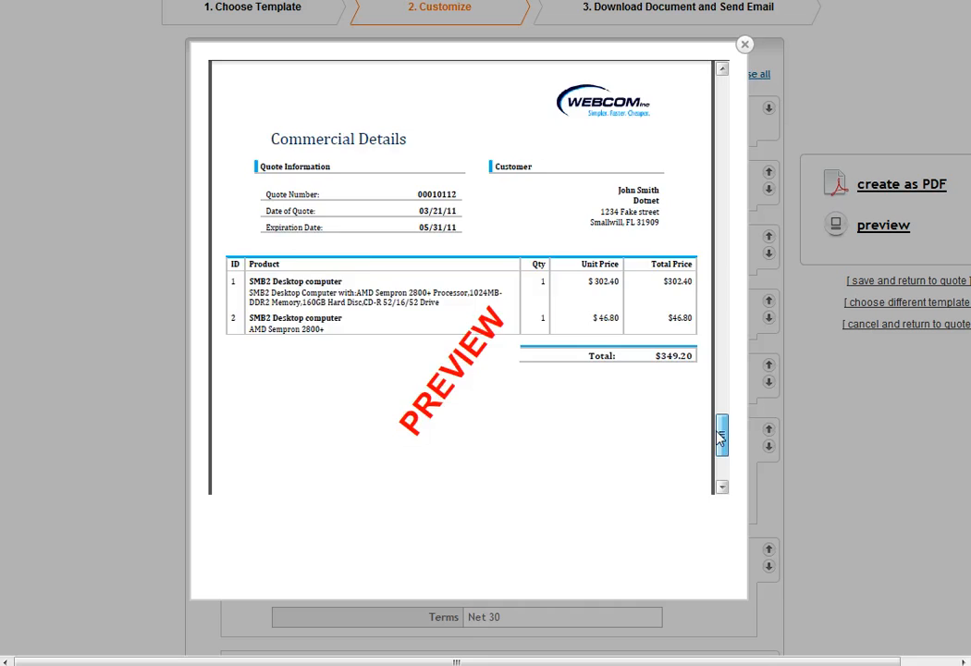
scroll(down, 3)
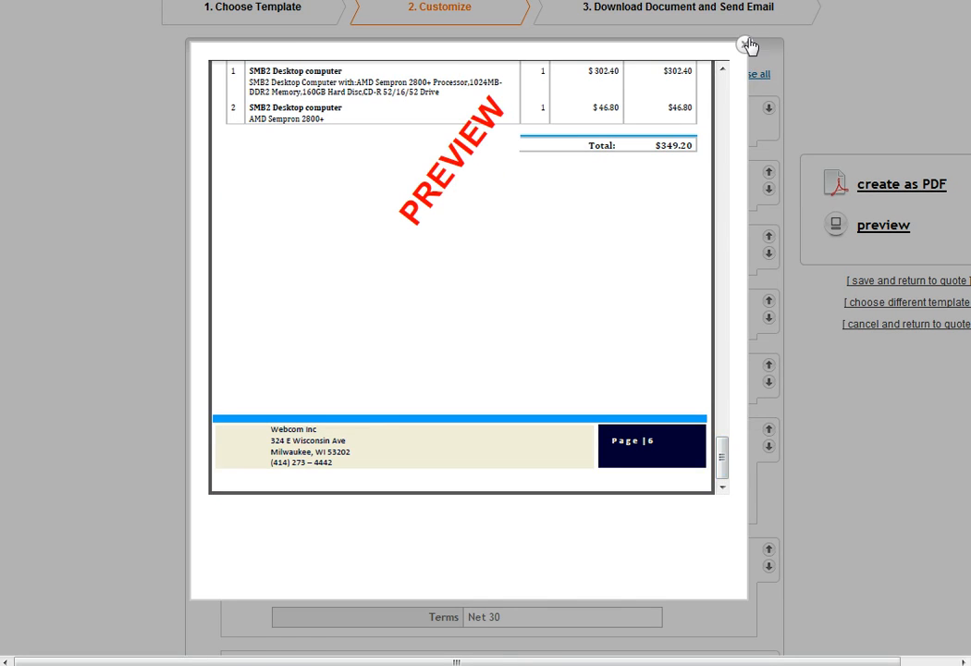
- Close the preview to return to the Customize section list
click(747, 45)
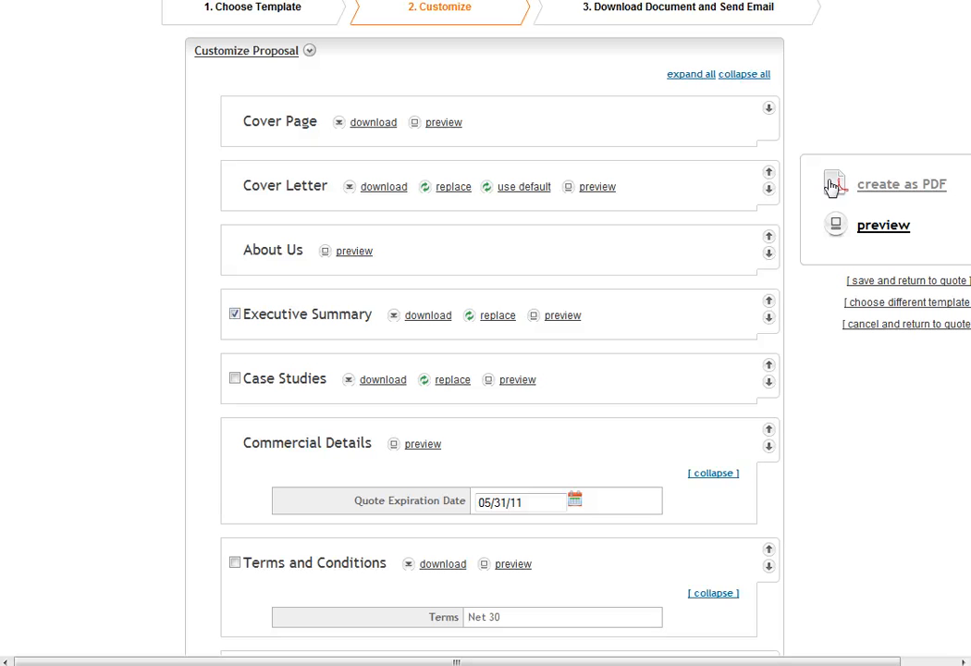
mouse_move(495, 233)
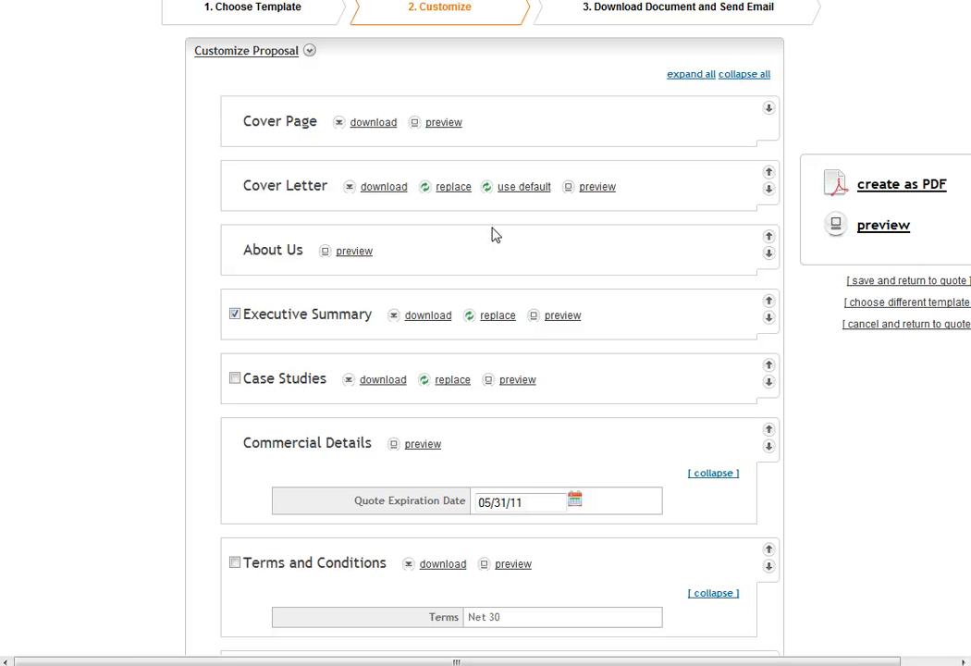